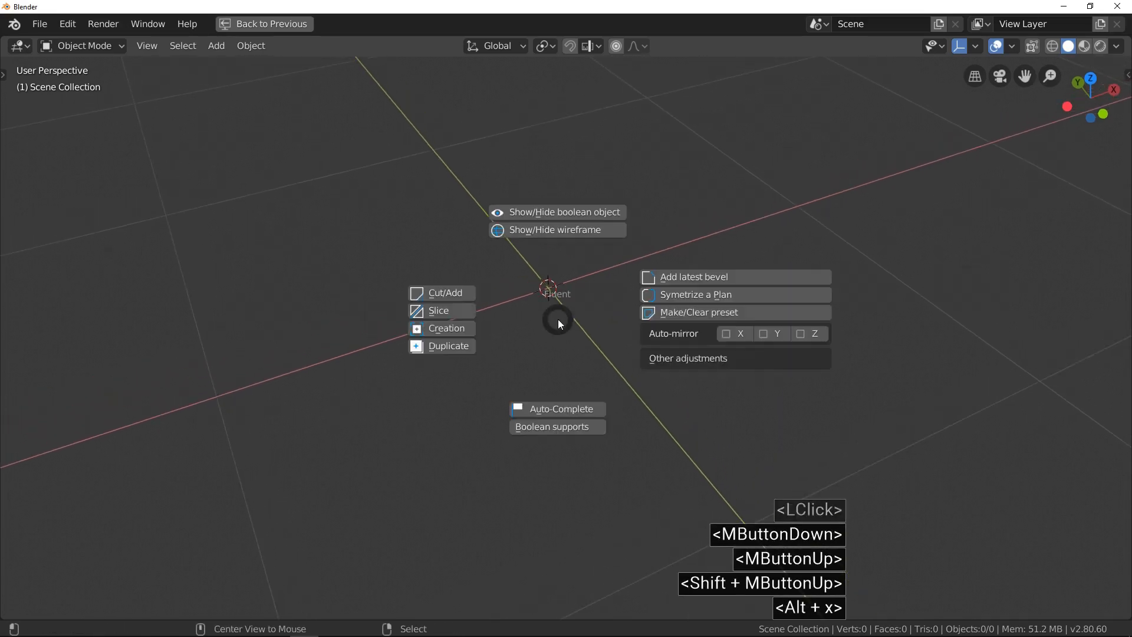
Add a box with Fluent, bevel its four vertical edges, and start a Cut/Add operation (Alt+X)
{"action": "left_click", "coordinate": [443, 328]}
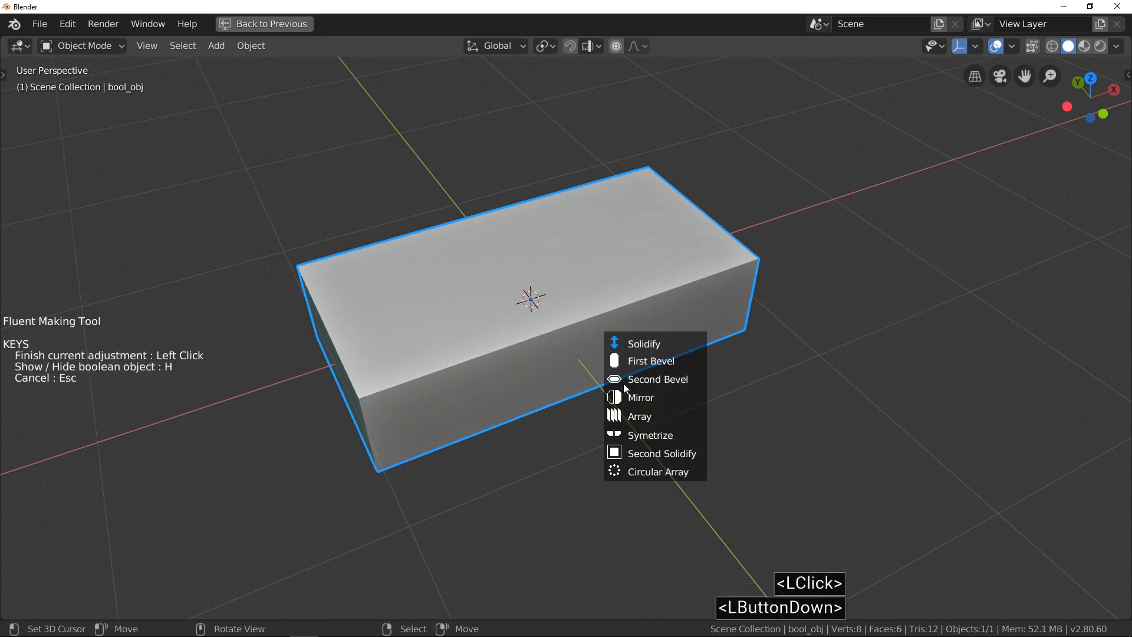
{"action": "left_click", "coordinate": [651, 361]}
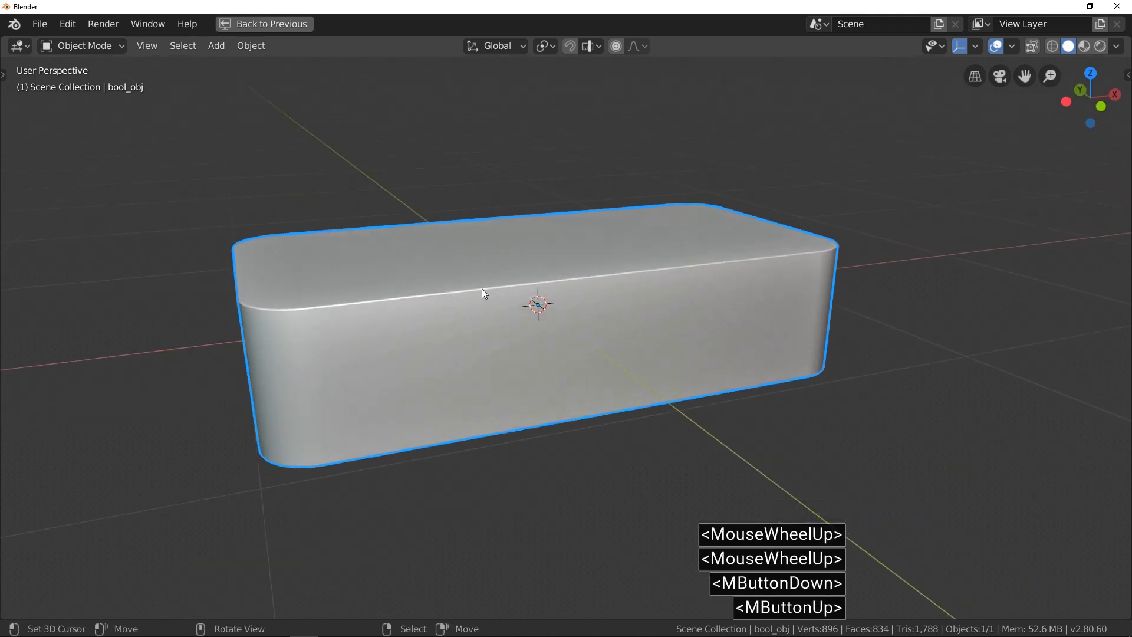
{"action": "key", "text": "alt+x"}
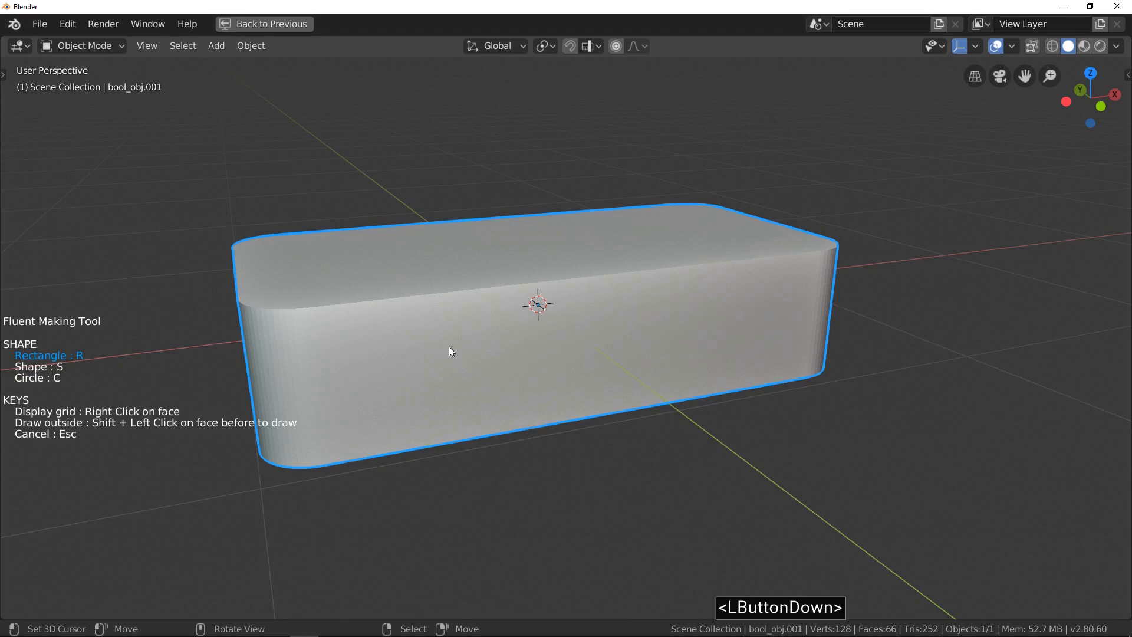
Display the Fluent drawing grid on the box's long side face
{"action": "right_click", "coordinate": [449, 347]}
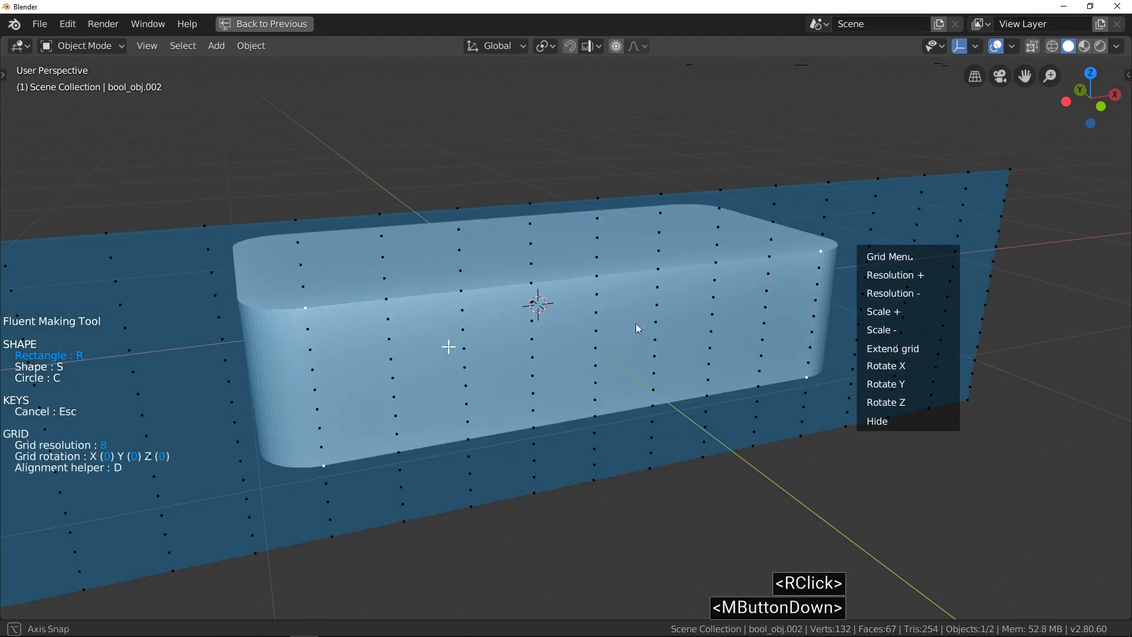
{"action": "left_click_drag", "start_coordinate": [635, 326], "coordinate": [623, 343]}
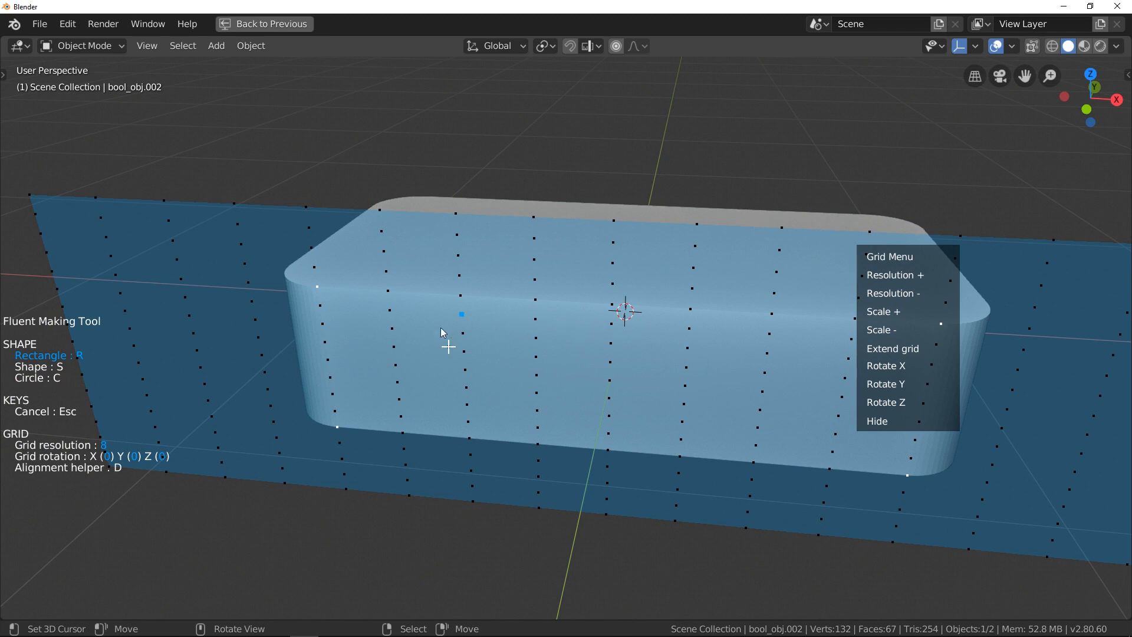
{"action": "mouse_move", "coordinate": [468, 323]}
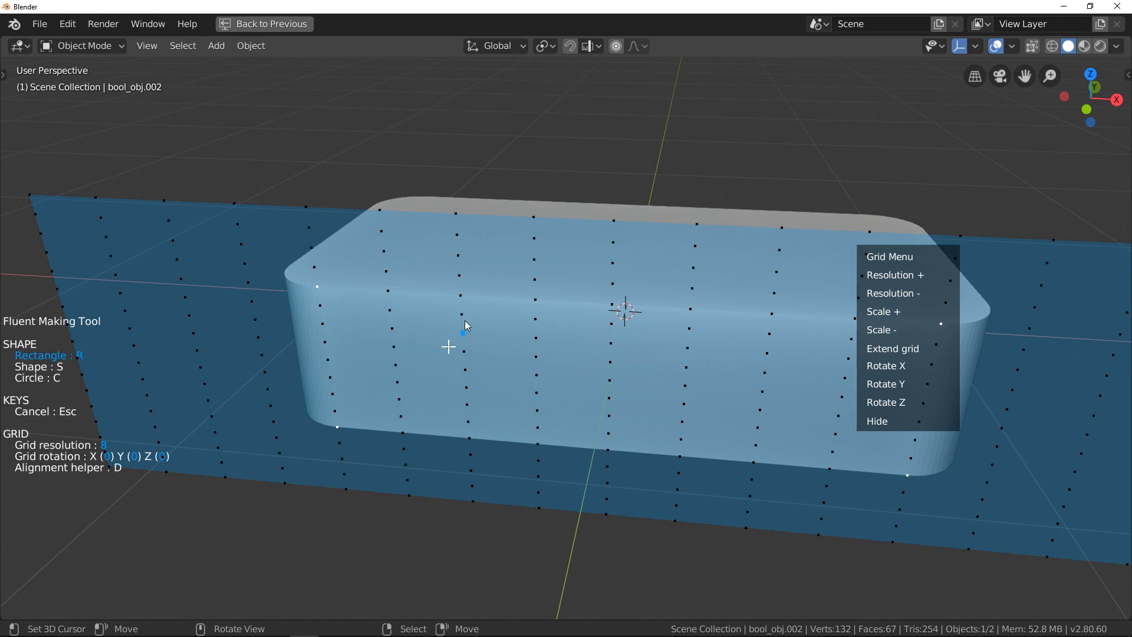
{"action": "mouse_move", "coordinate": [466, 366]}
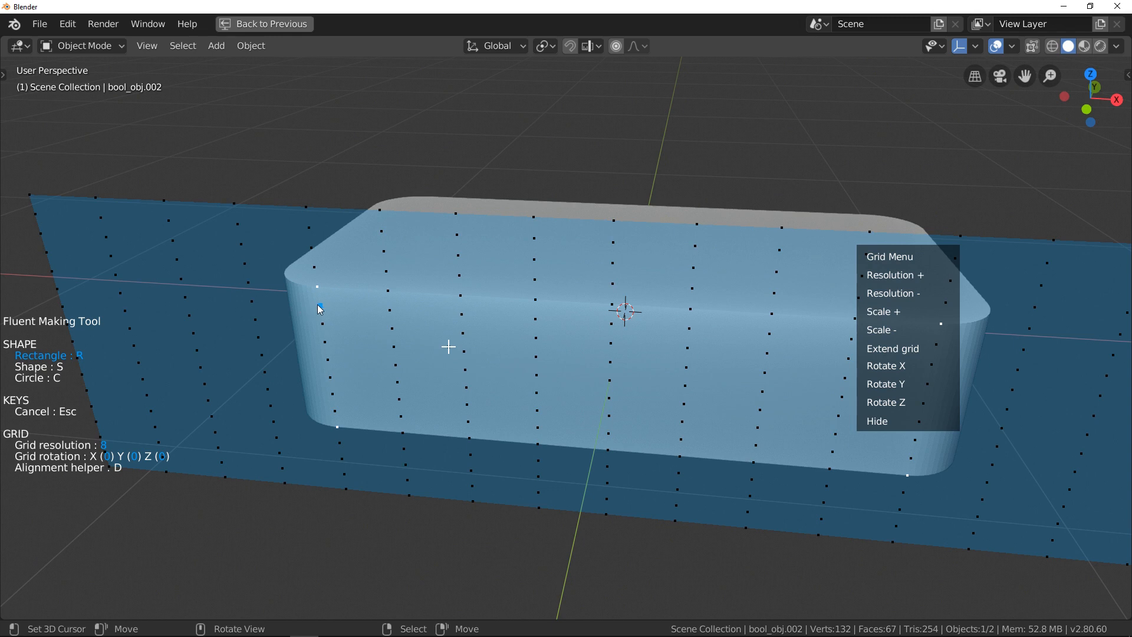
{"action": "mouse_move", "coordinate": [468, 379]}
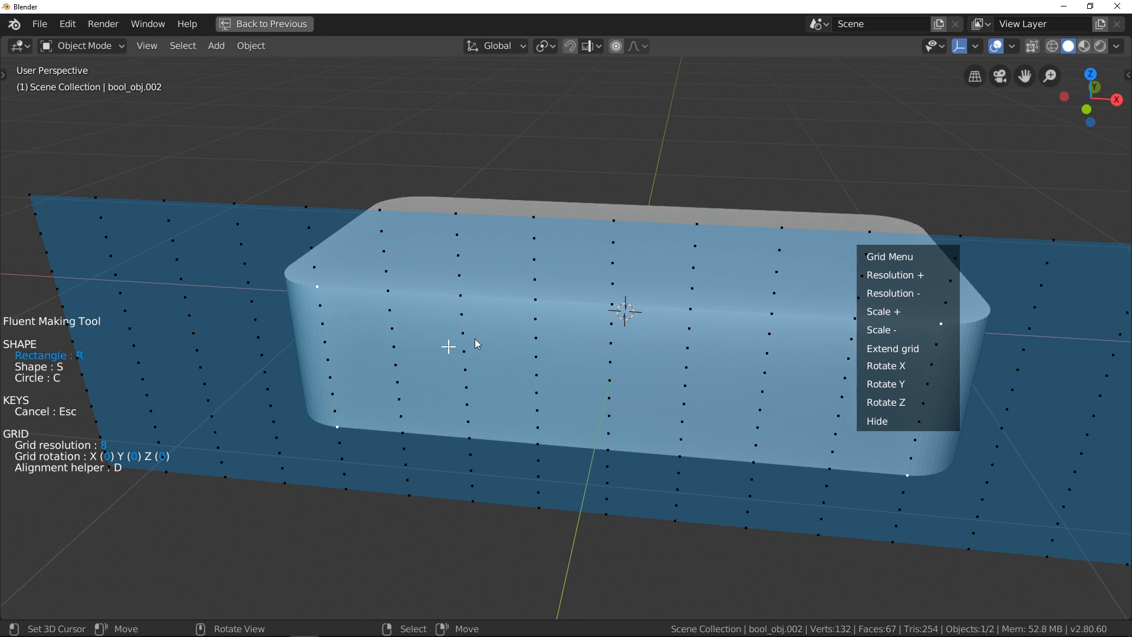
{"action": "mouse_move", "coordinate": [428, 337]}
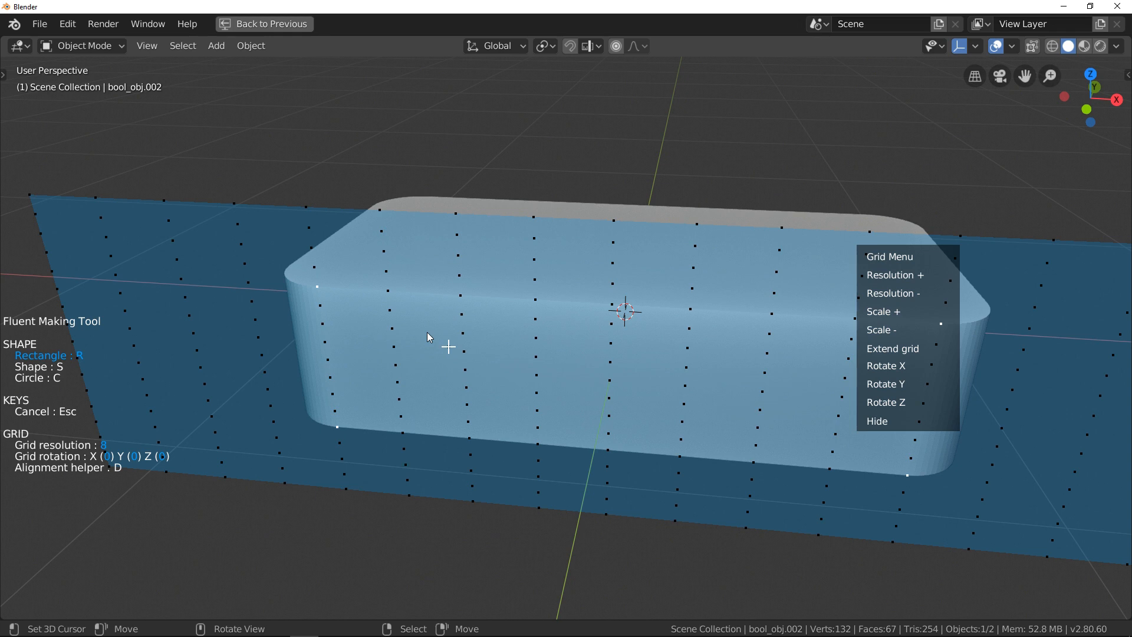
{"action": "mouse_move", "coordinate": [705, 307]}
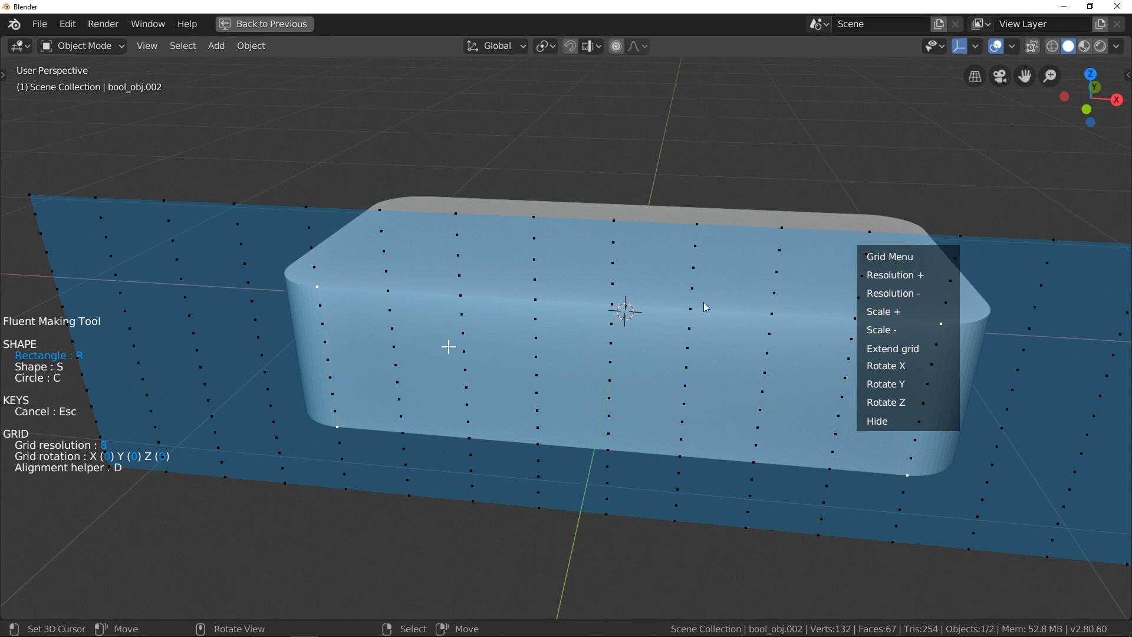
Lower the grid resolution twice, down to 4, and face the box's long side
{"action": "left_click", "coordinate": [895, 275]}
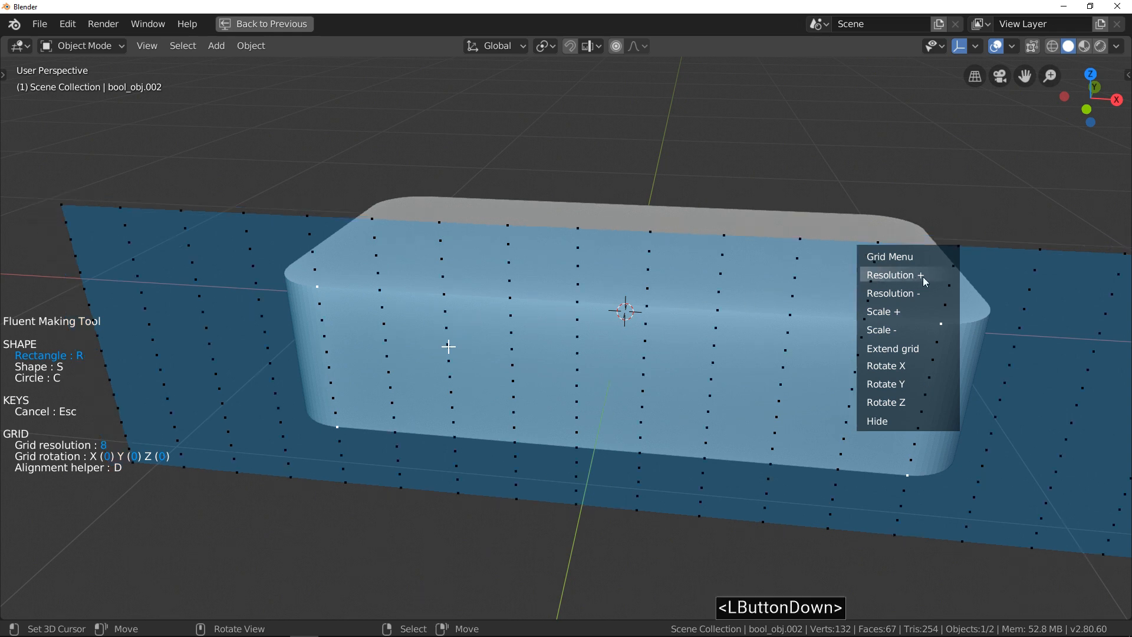
{"action": "left_click", "coordinate": [896, 275]}
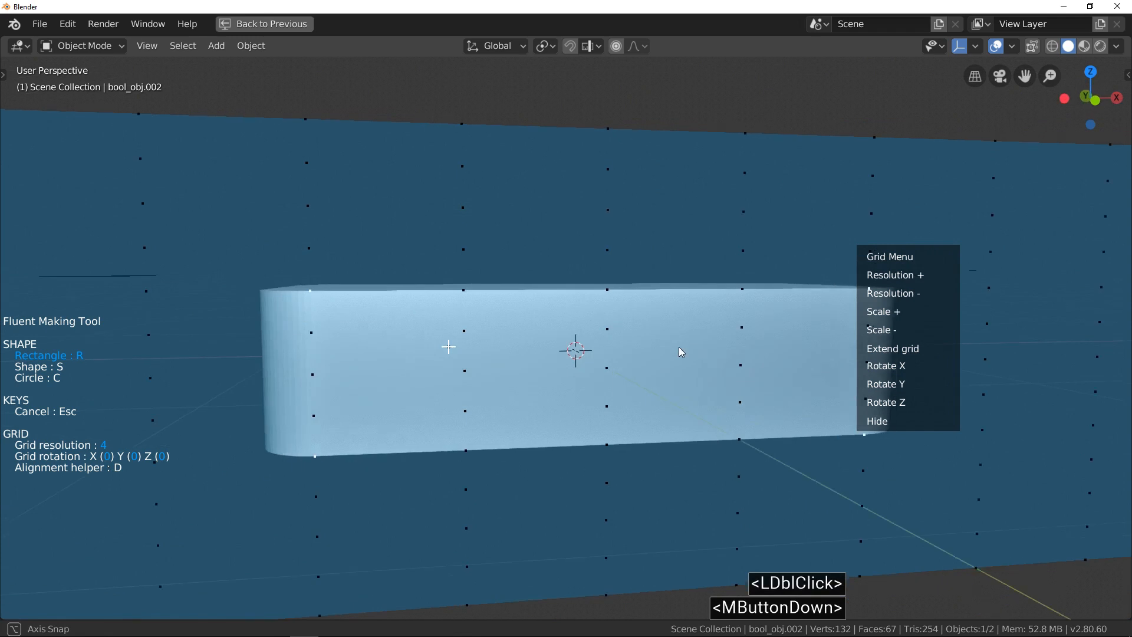
{"action": "left_click_drag", "start_coordinate": [681, 352], "coordinate": [559, 352]}
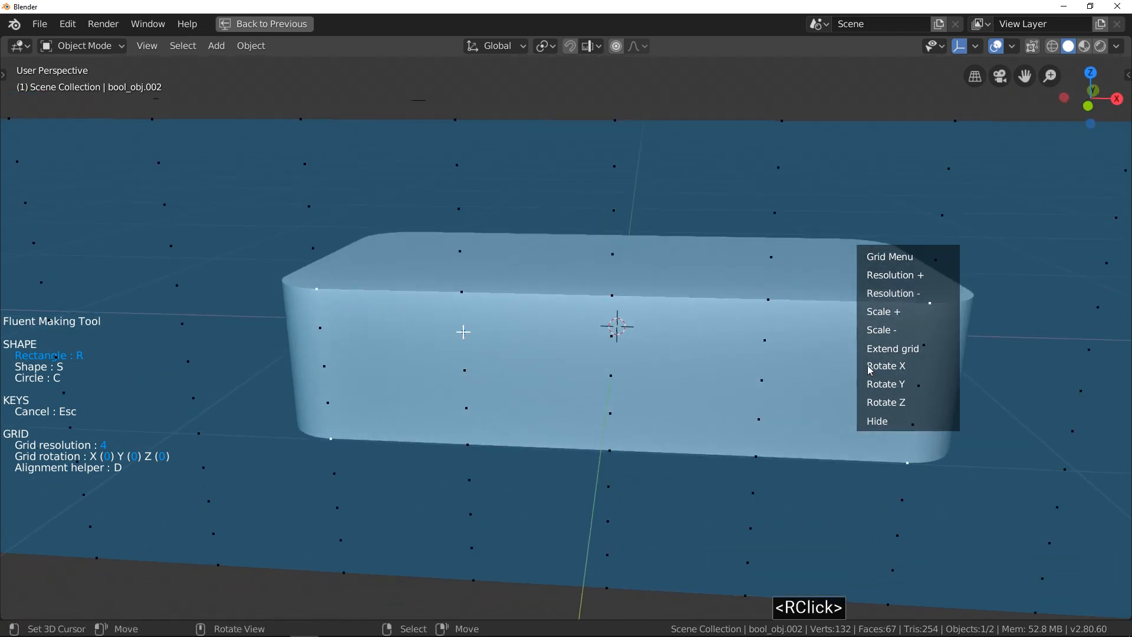
Try Rotate X, Y and Z in the Grid Menu, ending with the grid lying across the top face
{"action": "left_click", "coordinate": [886, 366]}
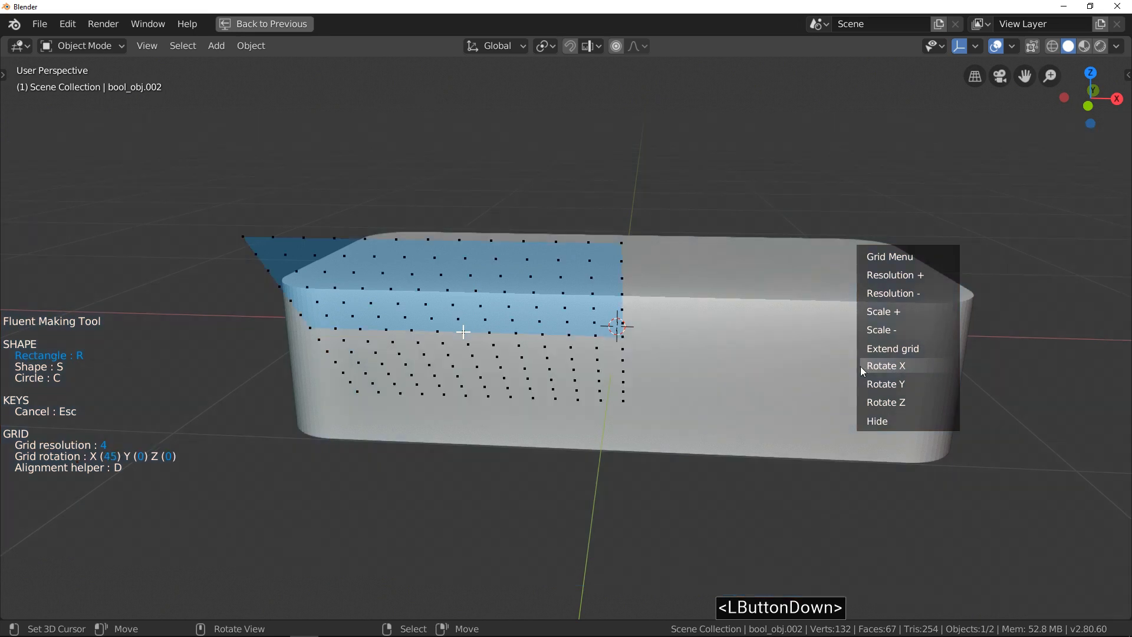
{"action": "left_click", "coordinate": [887, 366]}
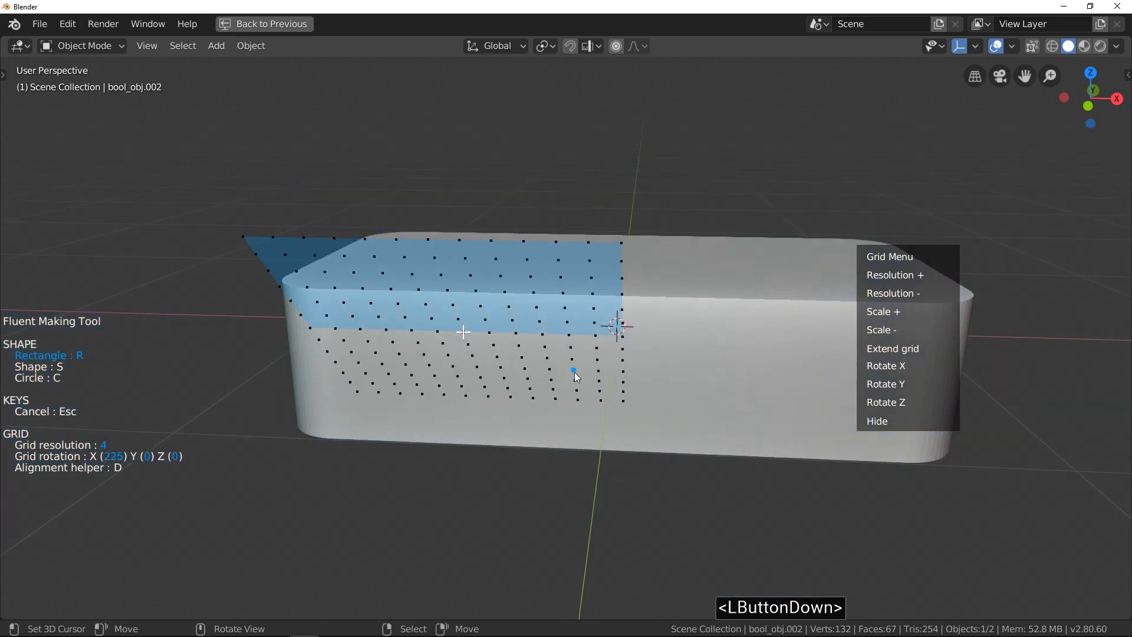
{"action": "left_click", "coordinate": [887, 365]}
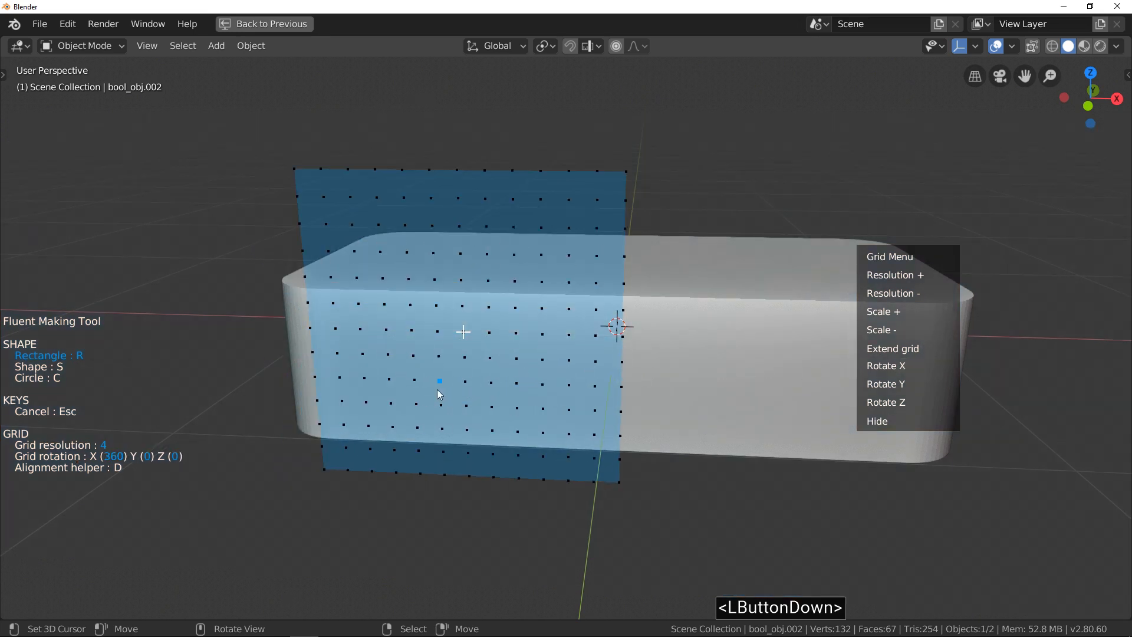
{"action": "left_click", "coordinate": [886, 385]}
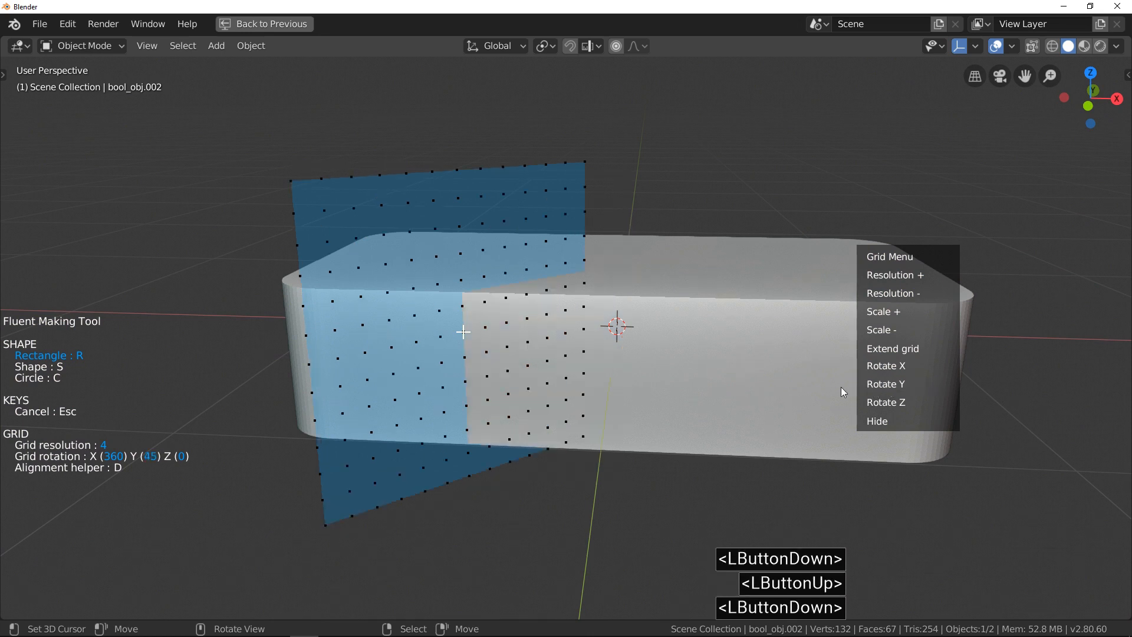
{"action": "left_click", "coordinate": [887, 385]}
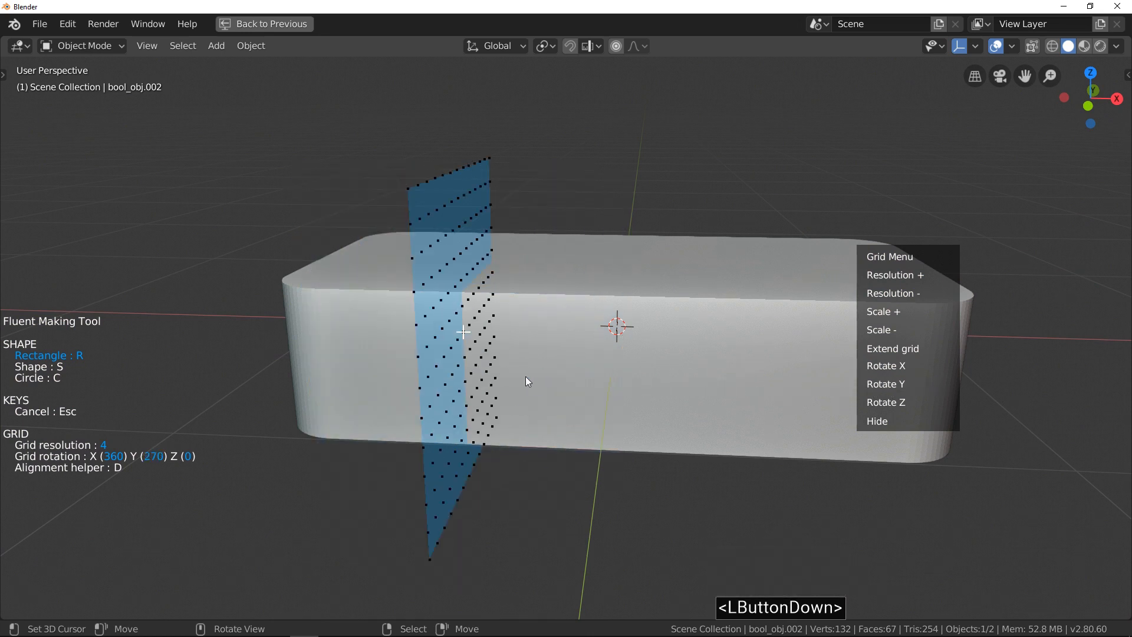
{"action": "left_click", "coordinate": [886, 385]}
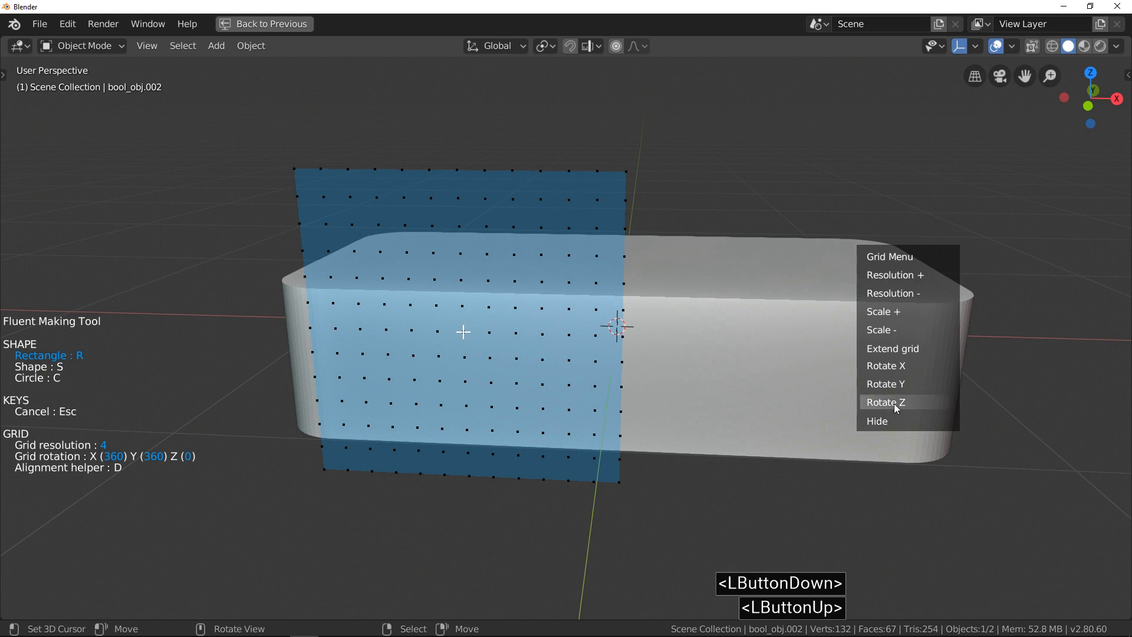
{"action": "left_click", "coordinate": [886, 401]}
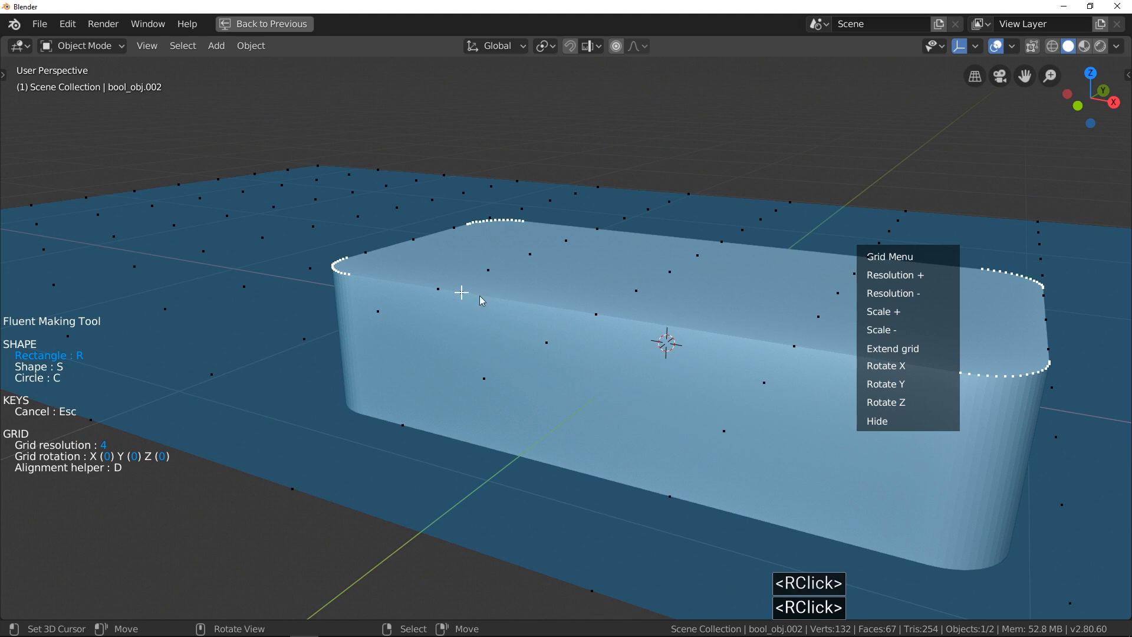
Stand the grid upright, raise its resolution, draw an angled rectangle and confirm the slanted slot cut
{"action": "left_click", "coordinate": [887, 366]}
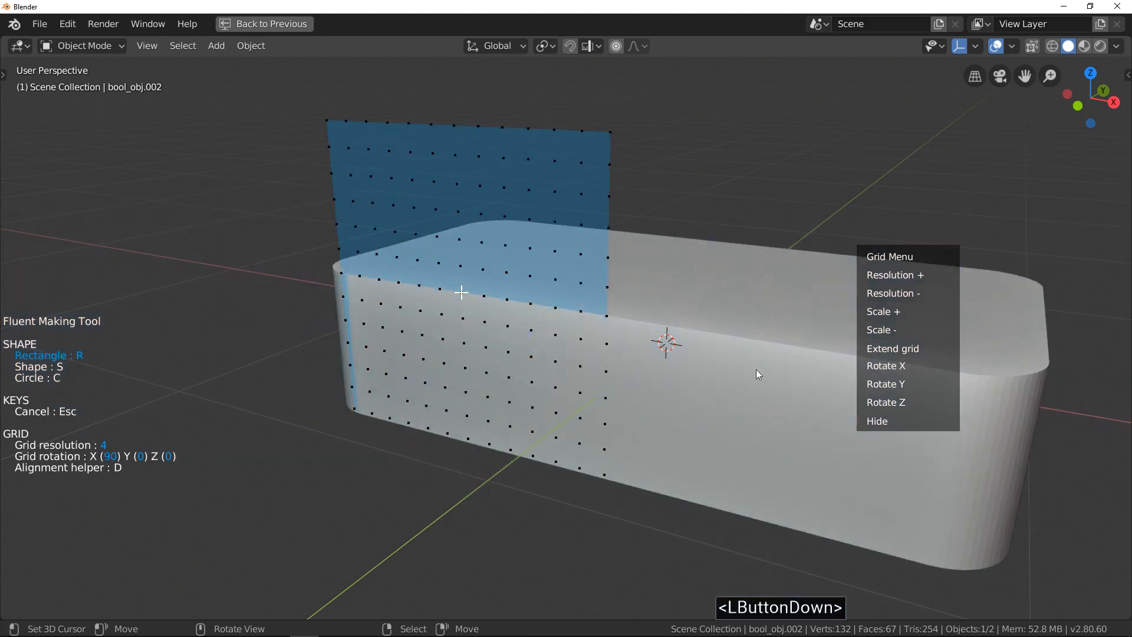
{"action": "left_click_drag", "start_coordinate": [758, 373], "coordinate": [463, 310]}
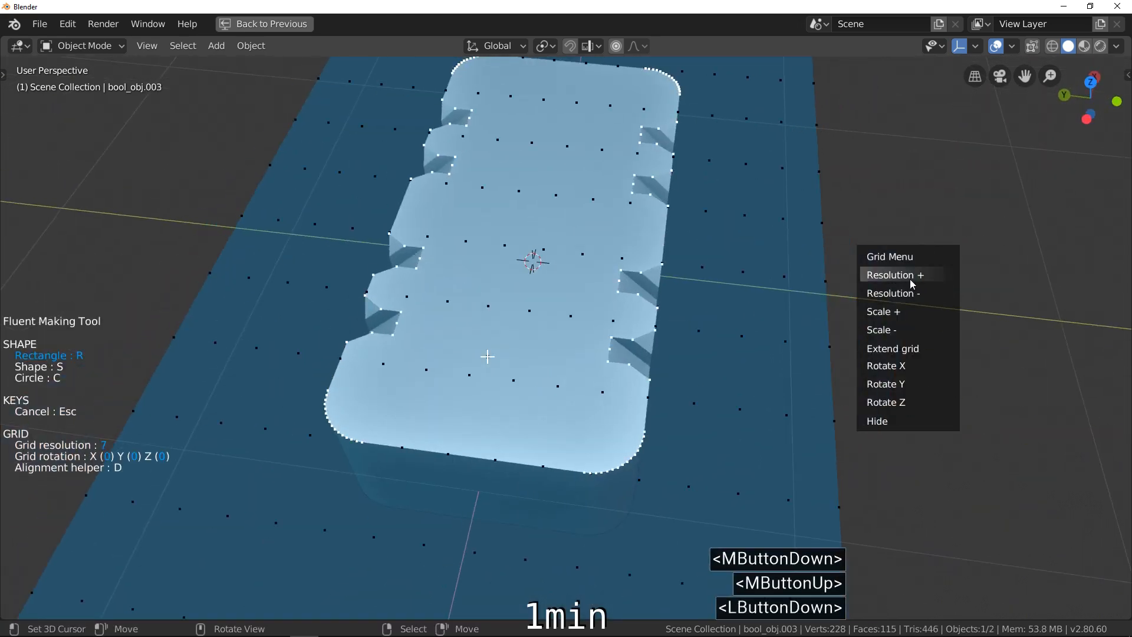
{"action": "left_click", "coordinate": [896, 275]}
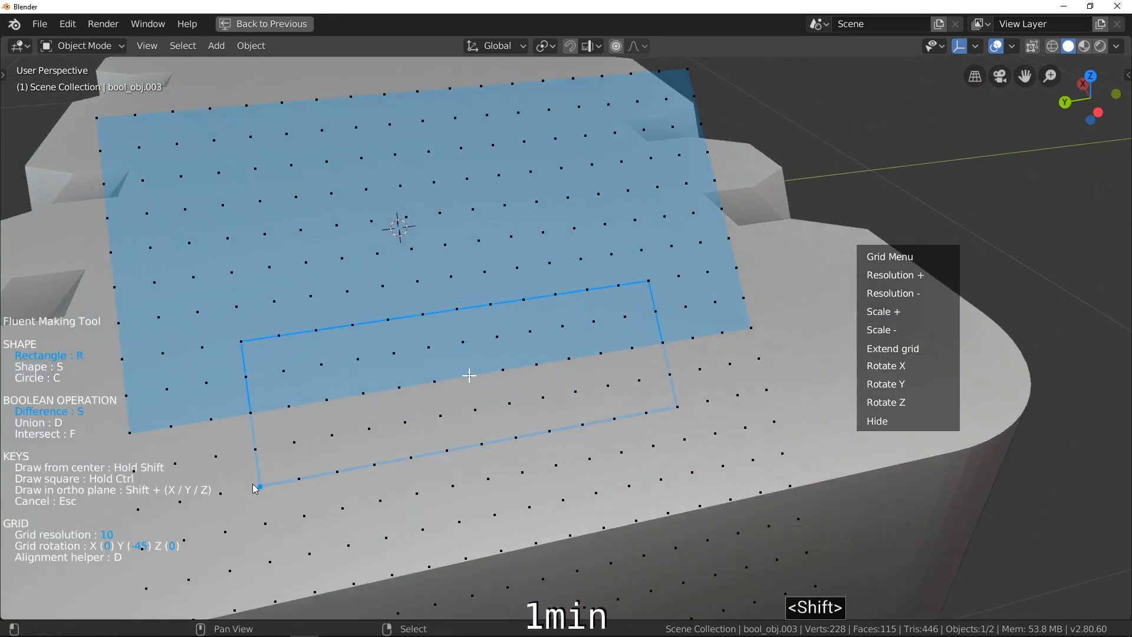
{"action": "left_click", "coordinate": [470, 375]}
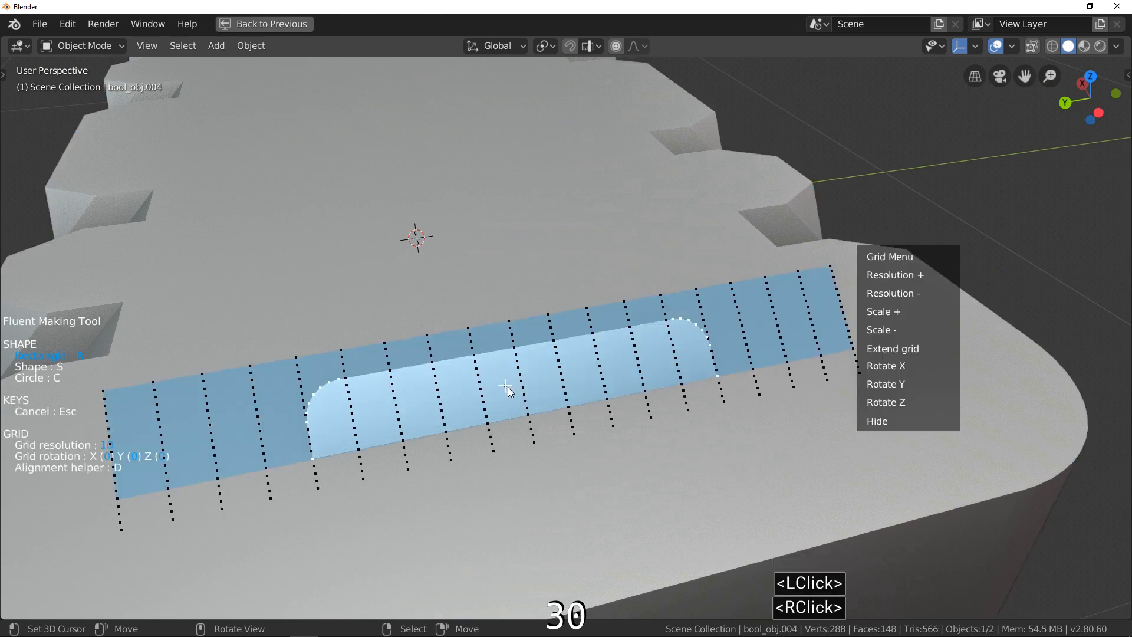
{"action": "left_click", "coordinate": [894, 293]}
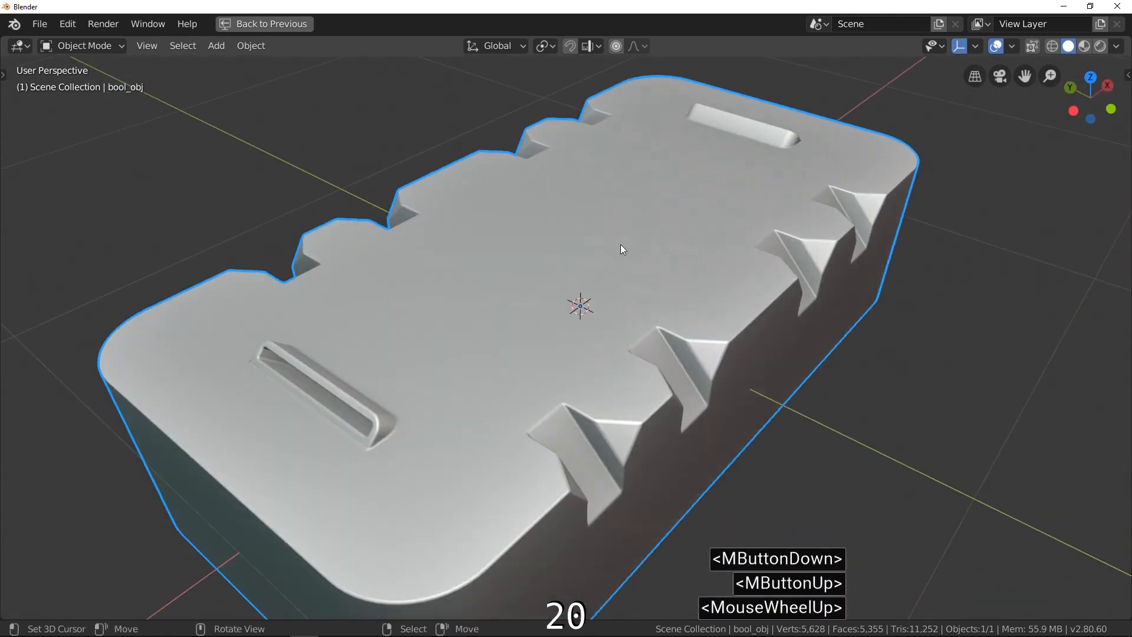
Place the grid on the top face and tilt it about Y for the central groove cut
{"action": "right_click", "coordinate": [578, 232]}
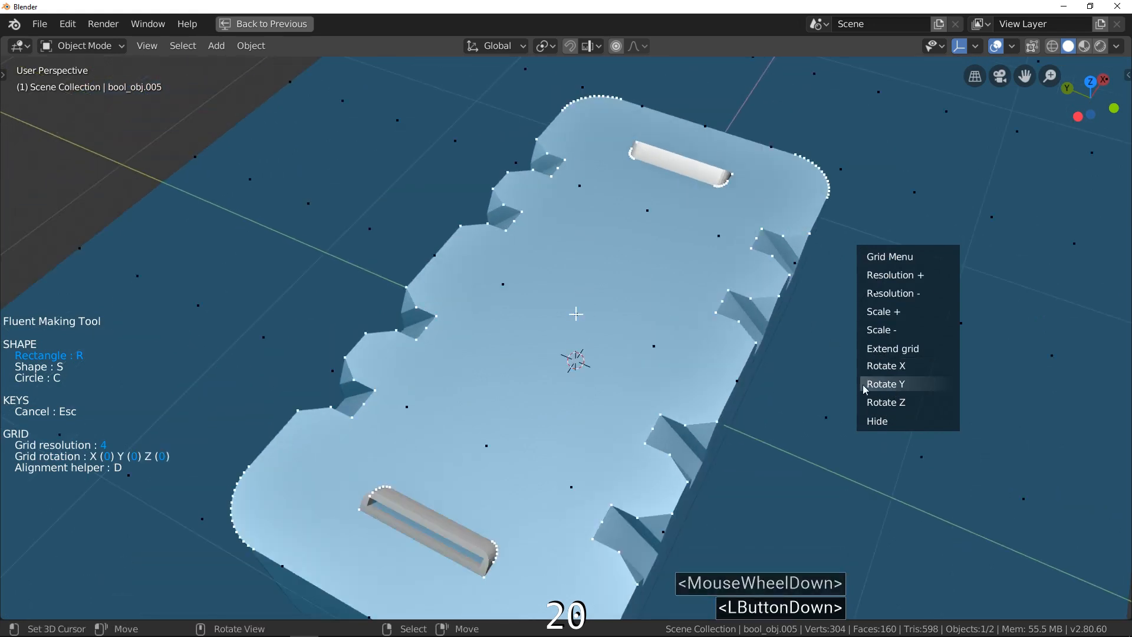
{"action": "left_click", "coordinate": [887, 385]}
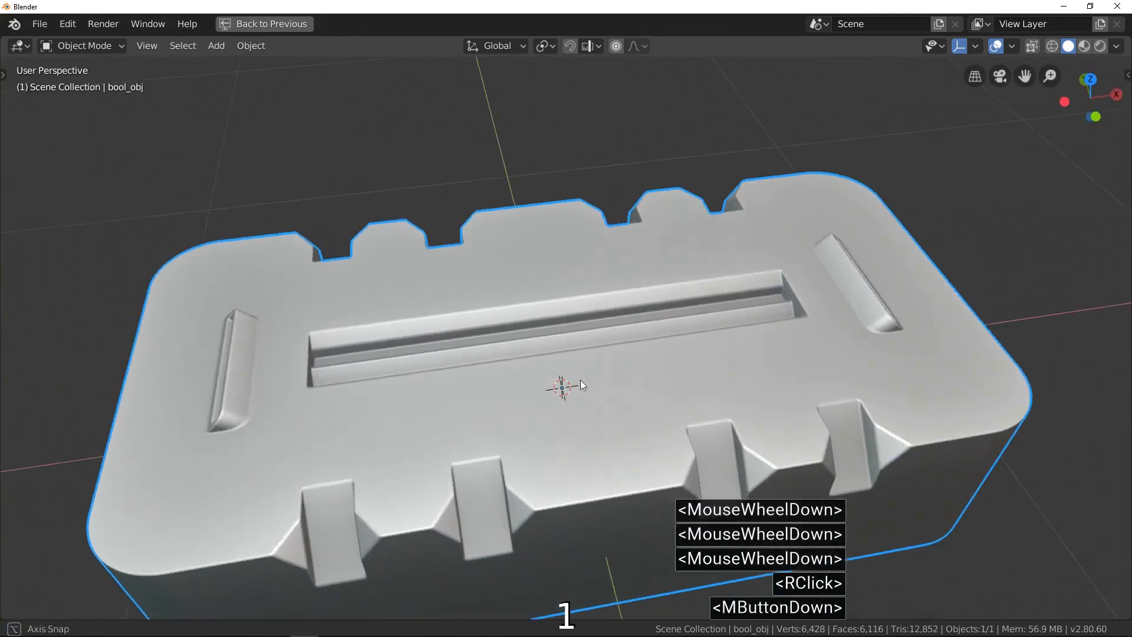
Delete the earlier cutters and cut square notches into both ends of the plain rounded box
{"action": "left_click_drag", "start_coordinate": [578, 382], "coordinate": [426, 303]}
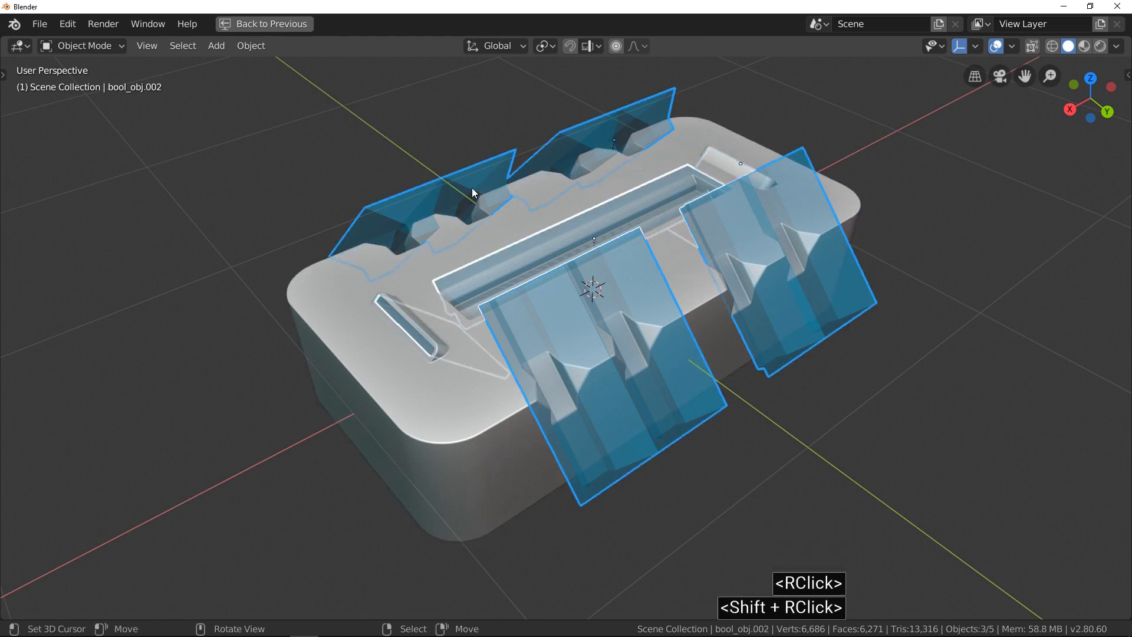
{"action": "key", "text": "Delete"}
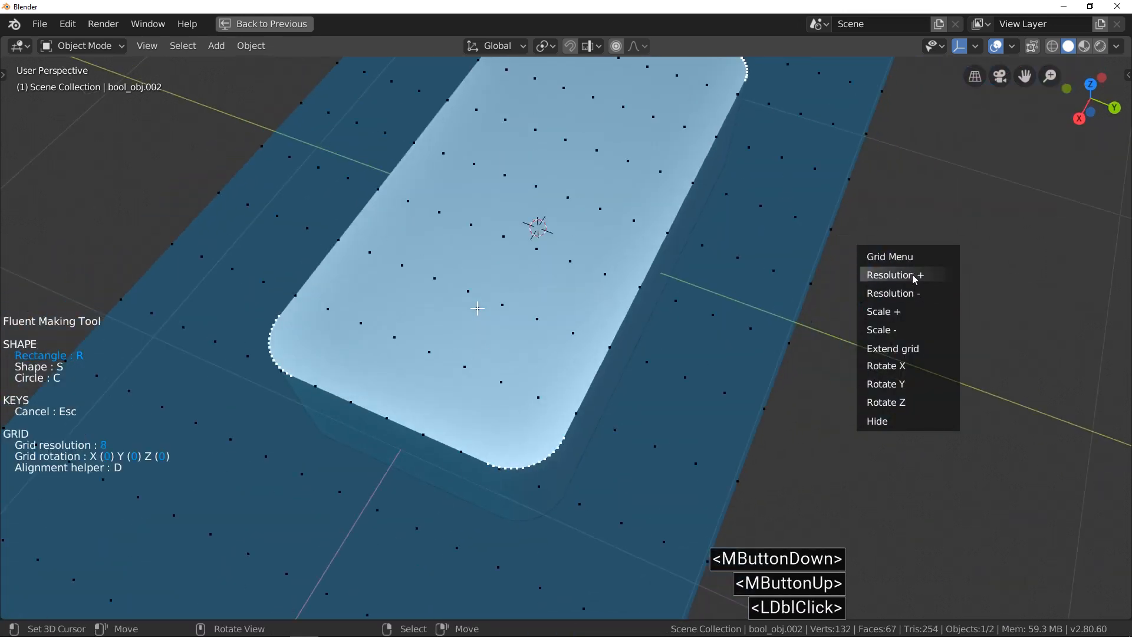
{"action": "mouse_move", "coordinate": [415, 277]}
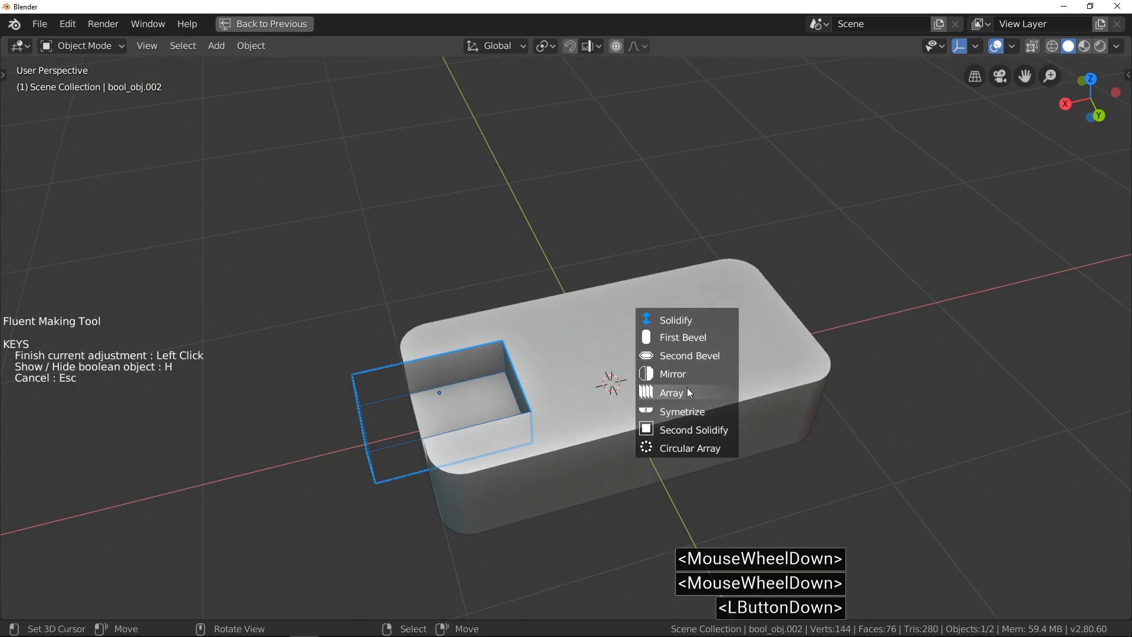
{"action": "left_click", "coordinate": [672, 374]}
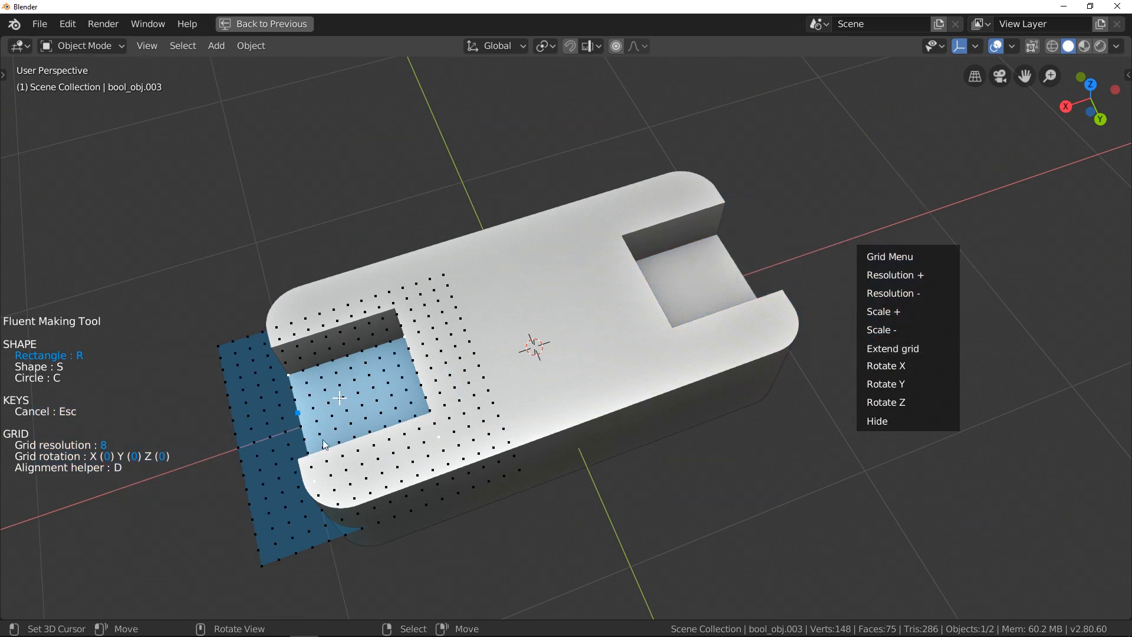
{"action": "mouse_move", "coordinate": [909, 354]}
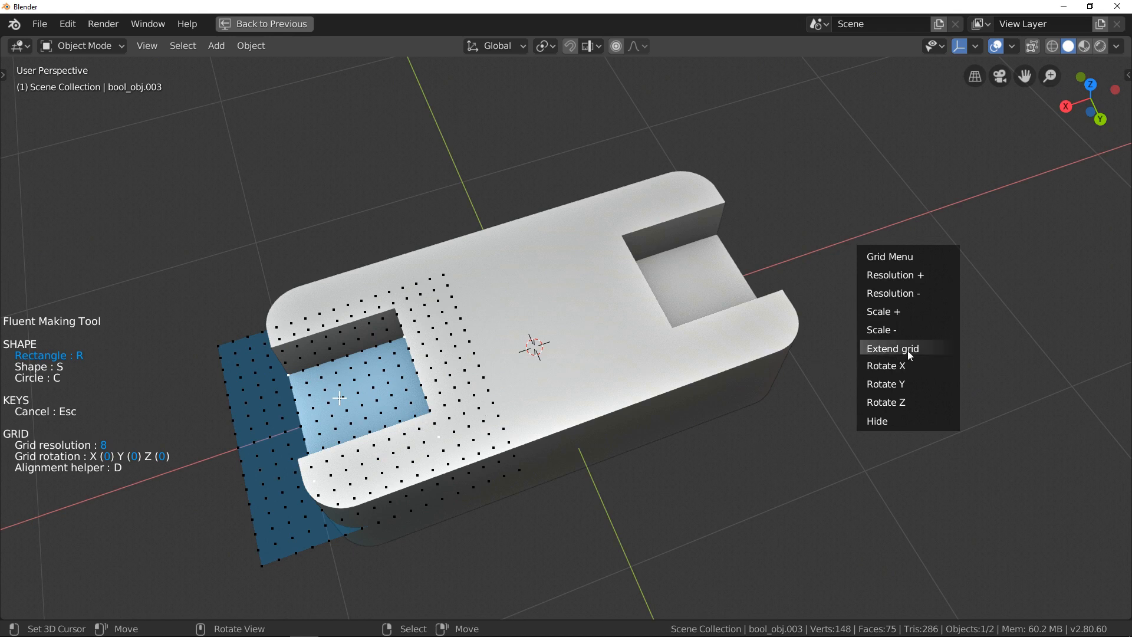
Toggle Extend grid on and off, leaving a finer grid on one corner face
{"action": "left_click", "coordinate": [890, 348]}
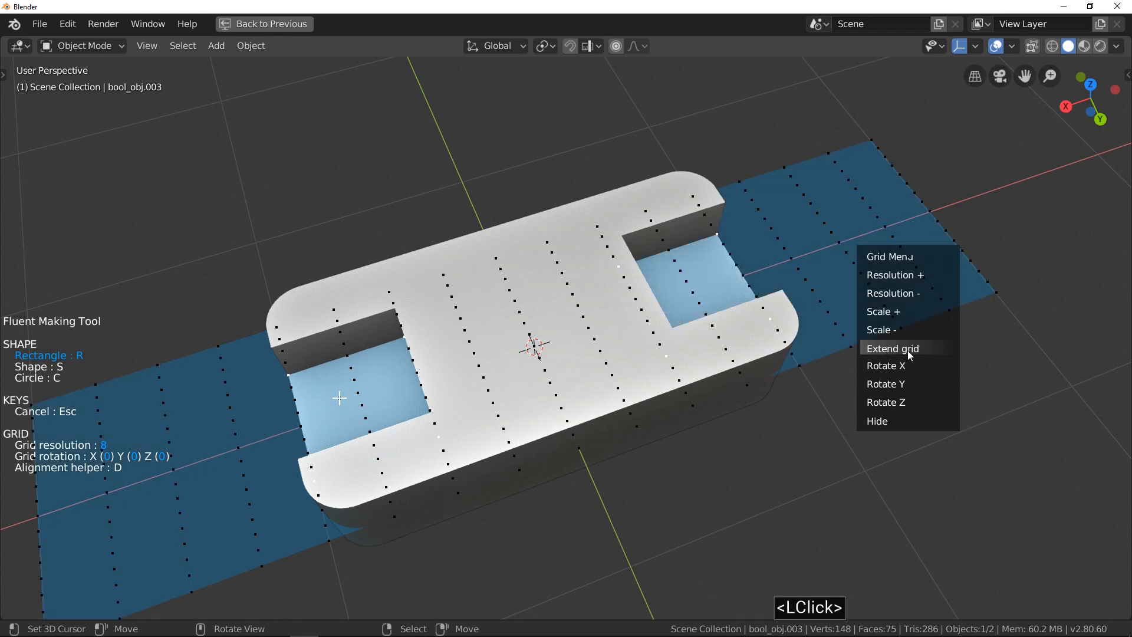
{"action": "left_click", "coordinate": [901, 348]}
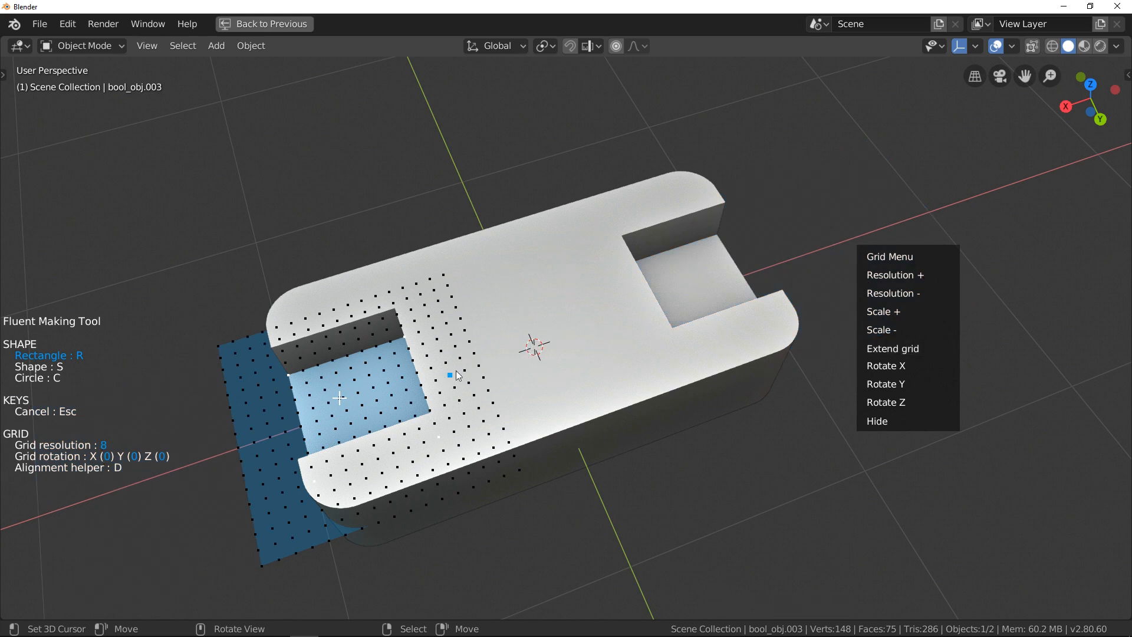
Cut the small square pockets in the corner and start a new Cut/Add on the box
{"action": "left_click", "coordinate": [448, 376]}
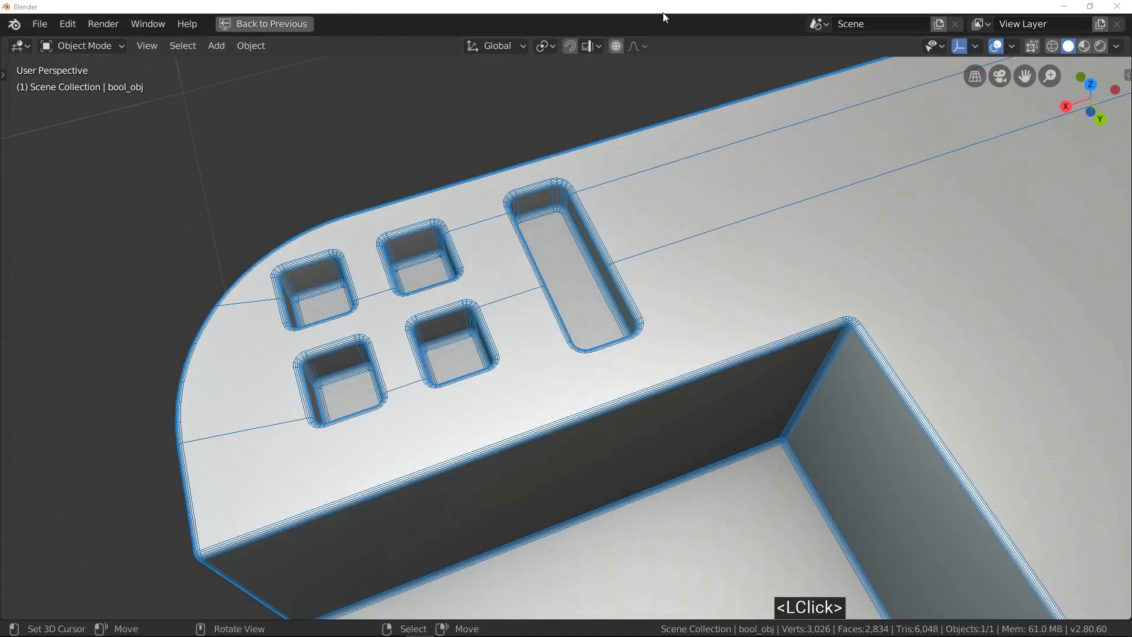
{"action": "mouse_move", "coordinate": [339, 248]}
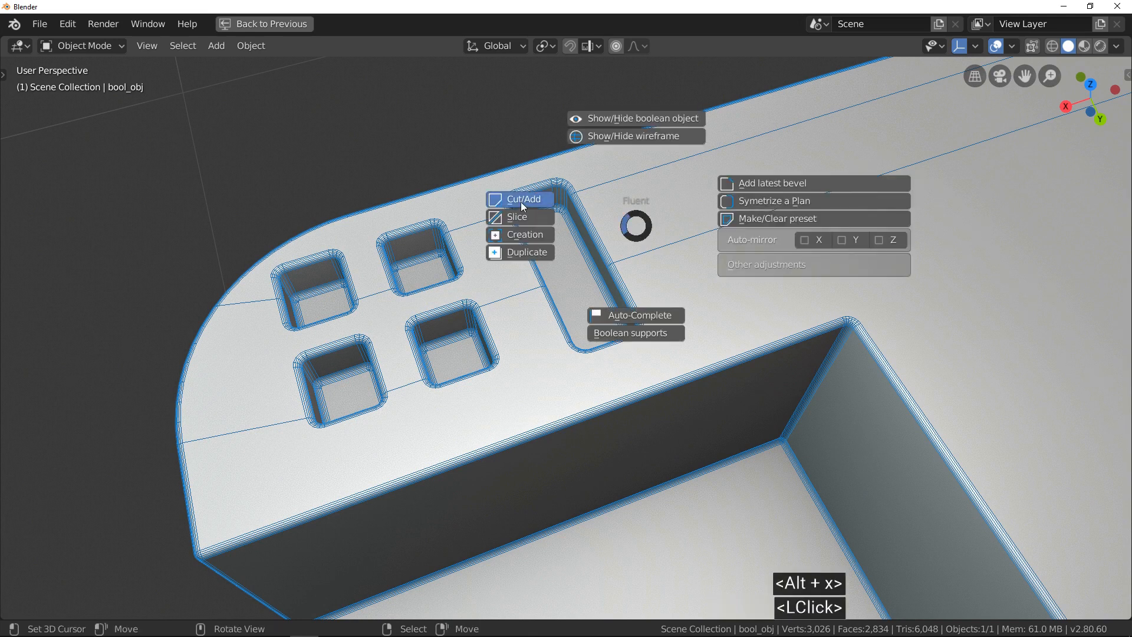
{"action": "left_click", "coordinate": [521, 200]}
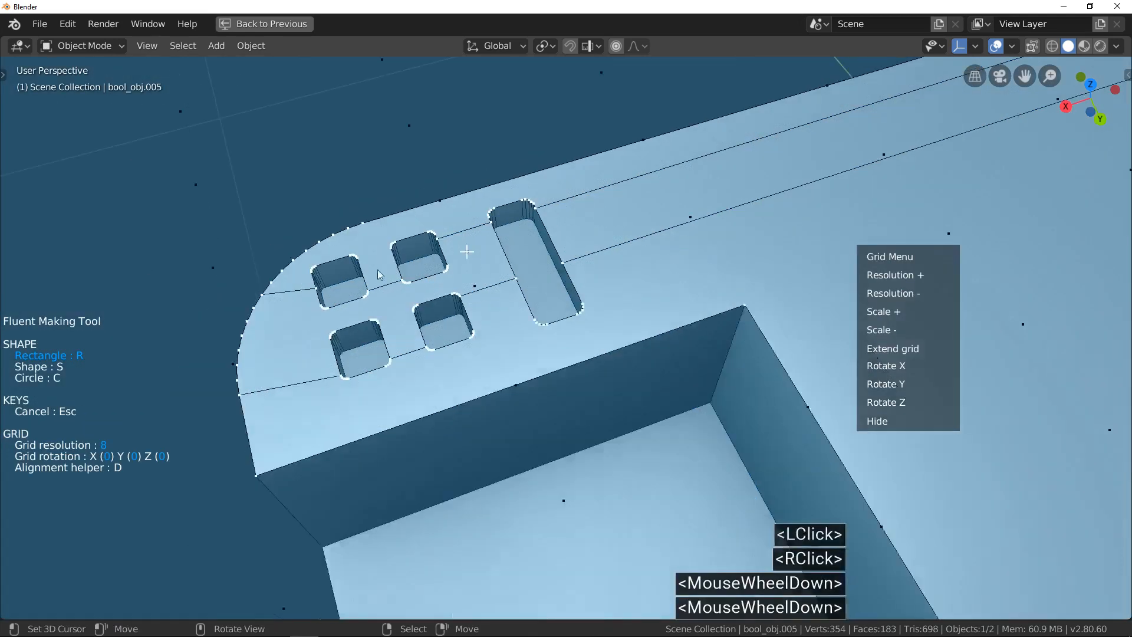
Extend the drawing grid over the pocket area and adjust its density with the mouse wheel
{"action": "scroll", "scroll_direction": "down", "scroll_amount": 3}
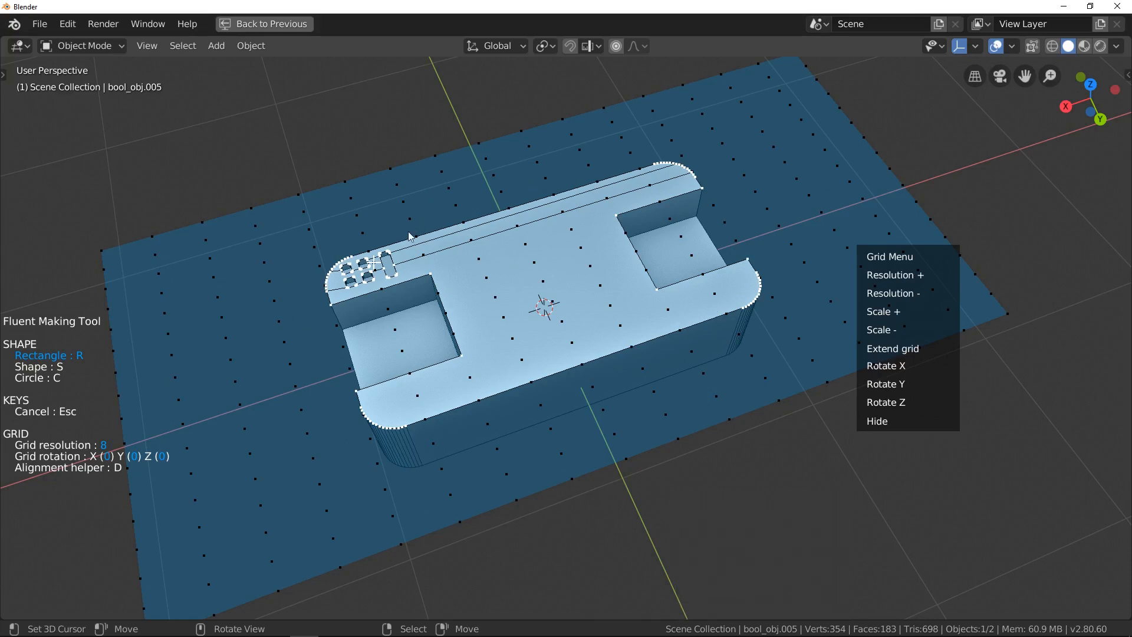
{"action": "left_click", "coordinate": [893, 348]}
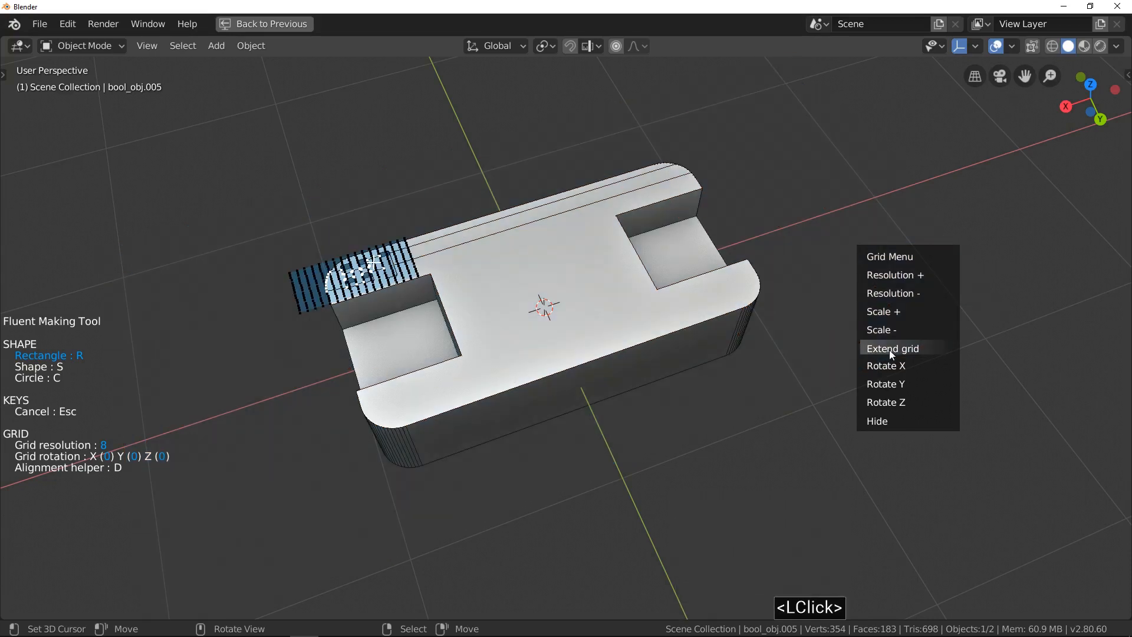
{"action": "scroll", "scroll_direction": "up", "scroll_amount": 3}
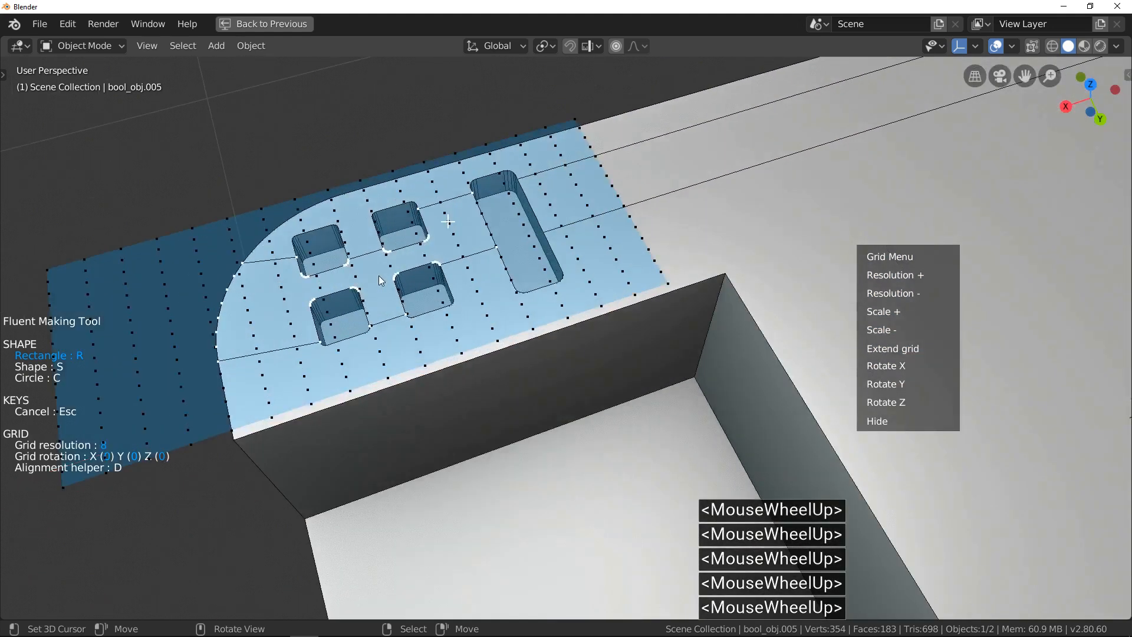
{"action": "scroll", "scroll_direction": "up", "scroll_amount": 3}
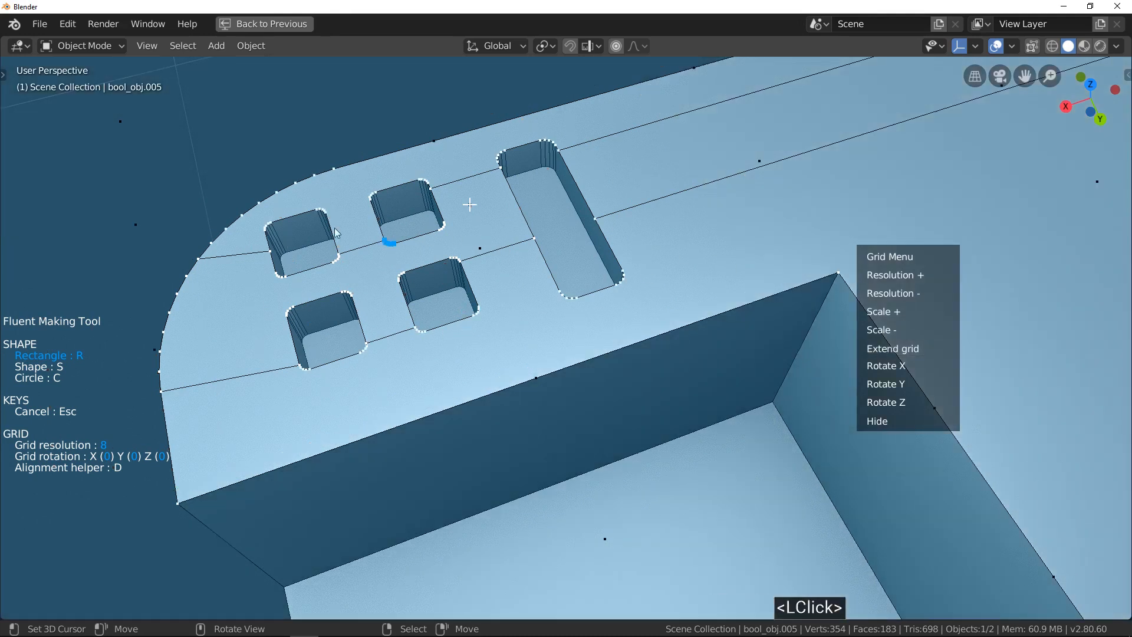
{"action": "scroll", "scroll_direction": "down", "scroll_amount": 3}
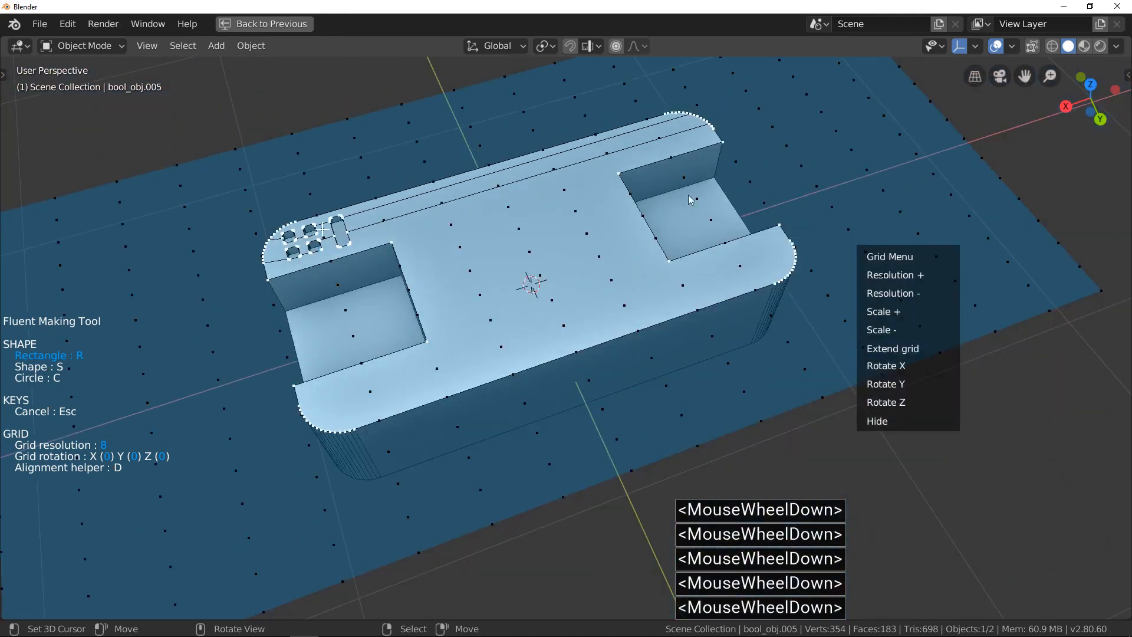